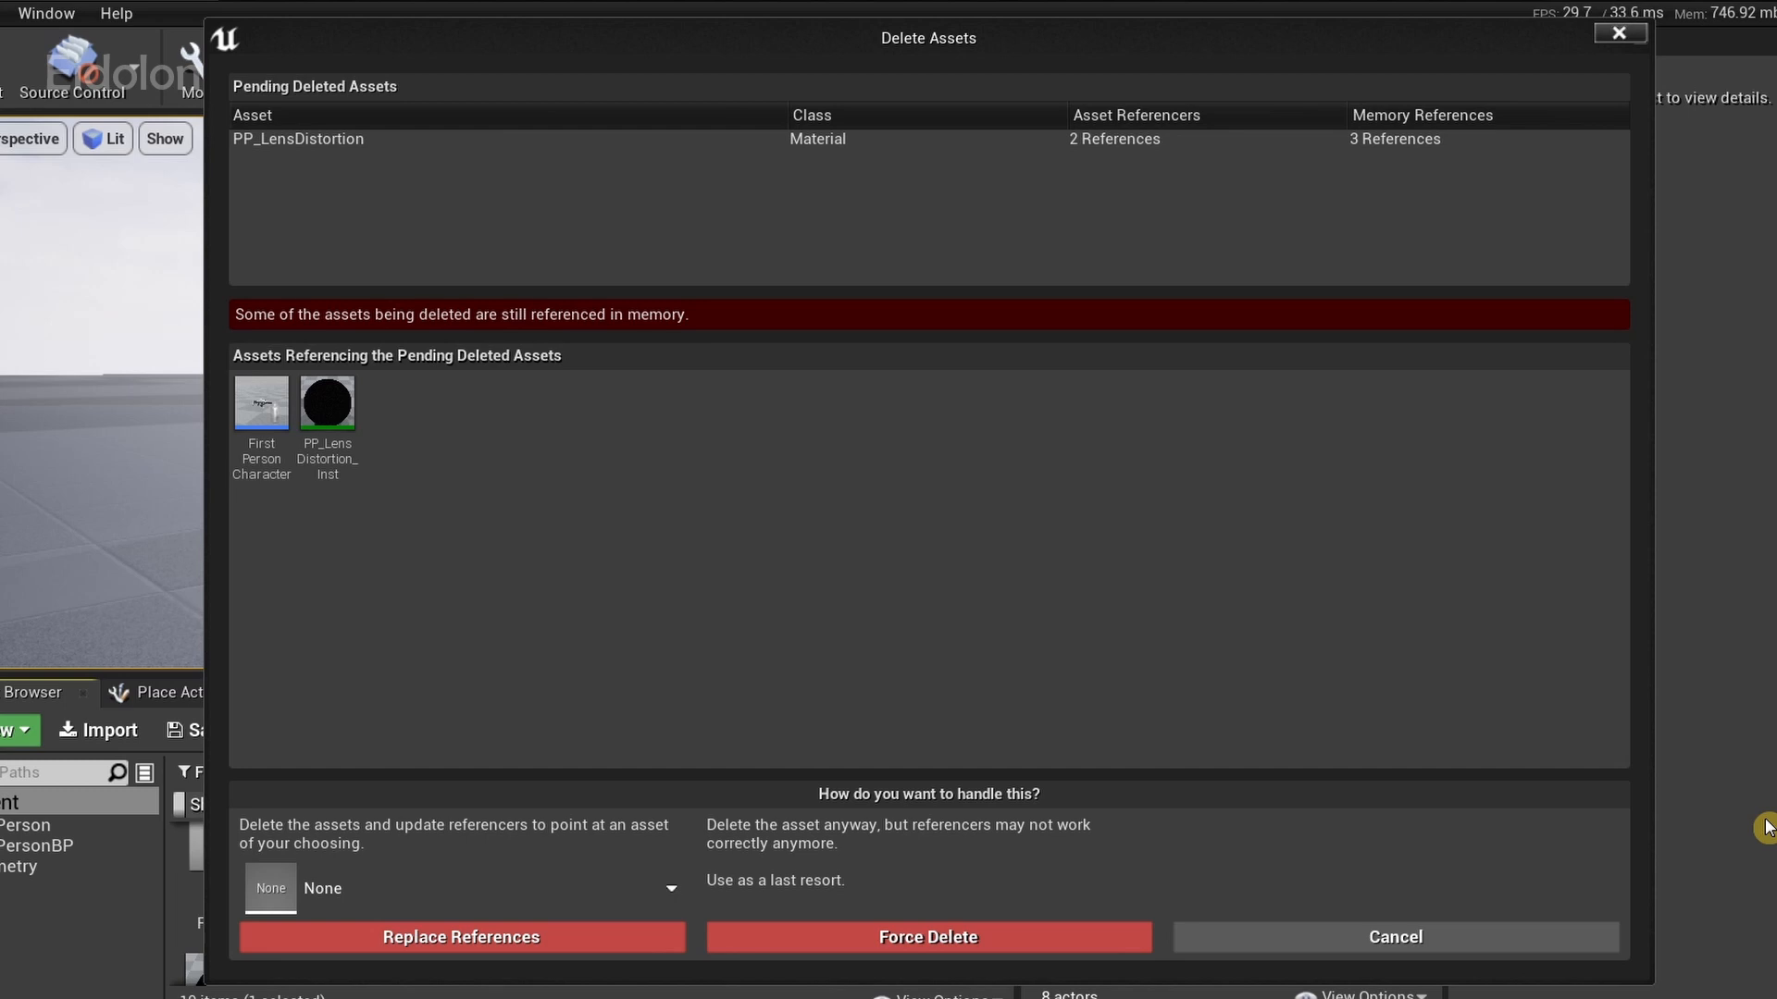
Step: Cancel deleting the referenced PP_LensDistortion material so it stays in Content
click(1392, 938)
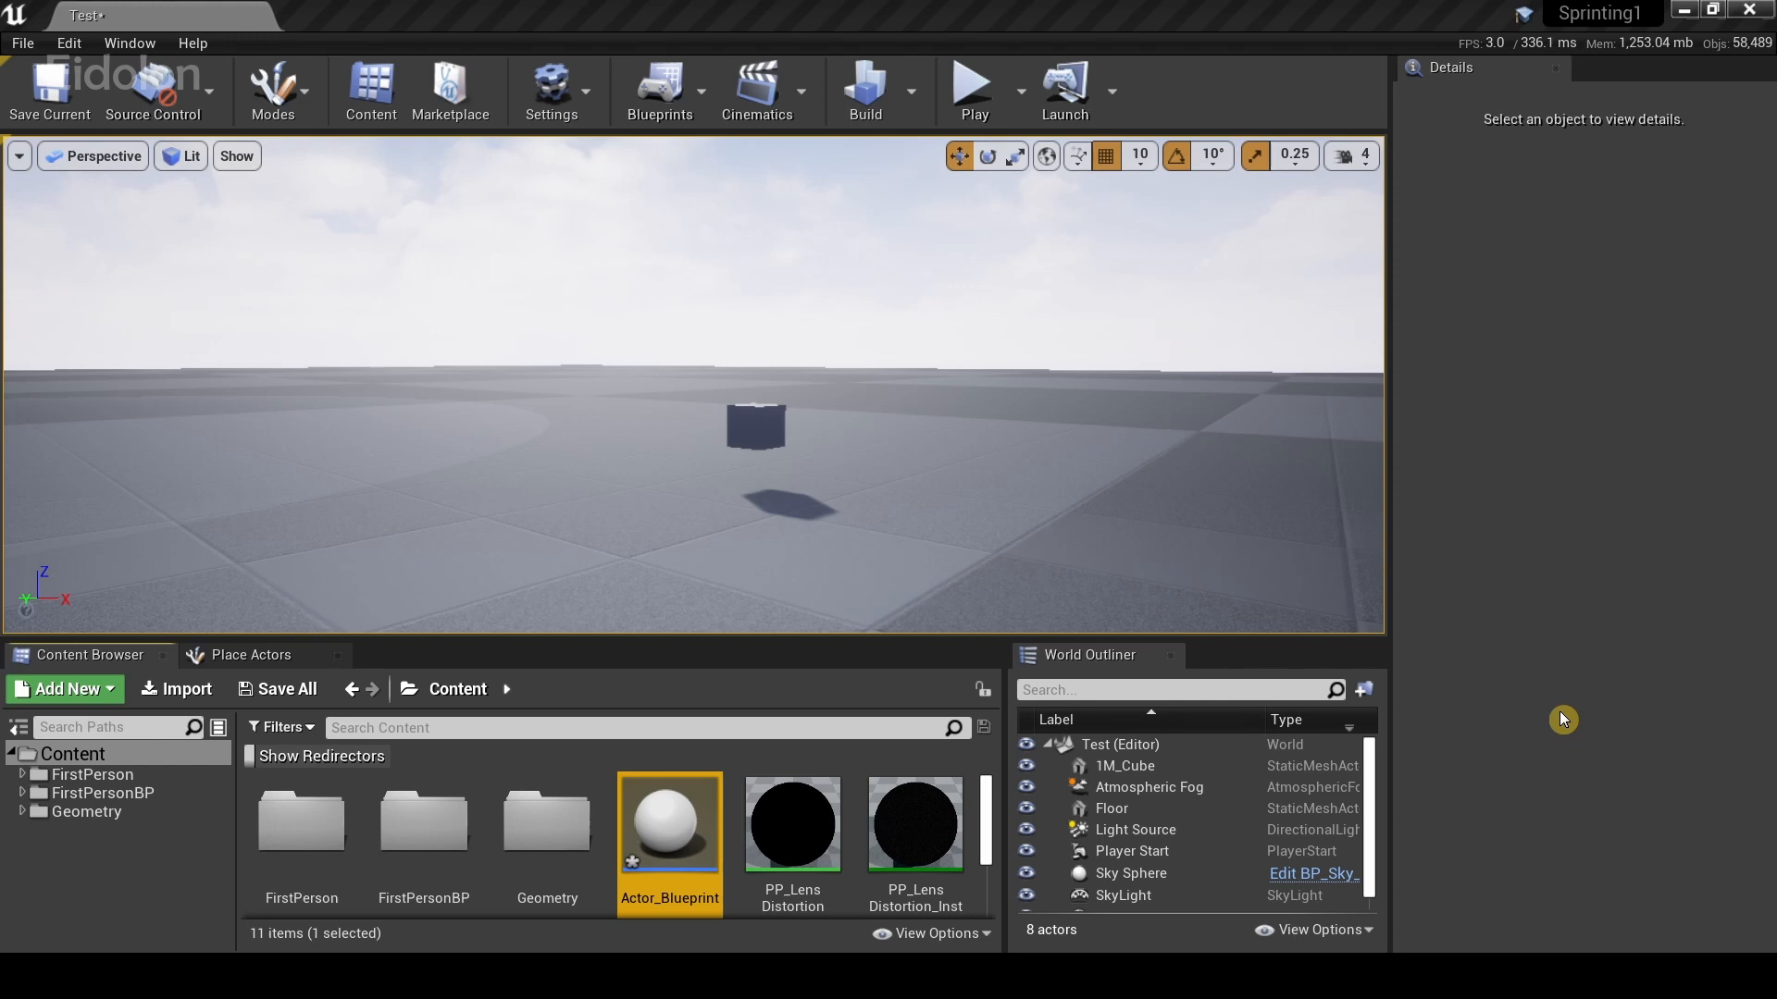
Step: Choose Delete on Actor_Blueprint to raise the undo-history reference warning
right_click(668, 822)
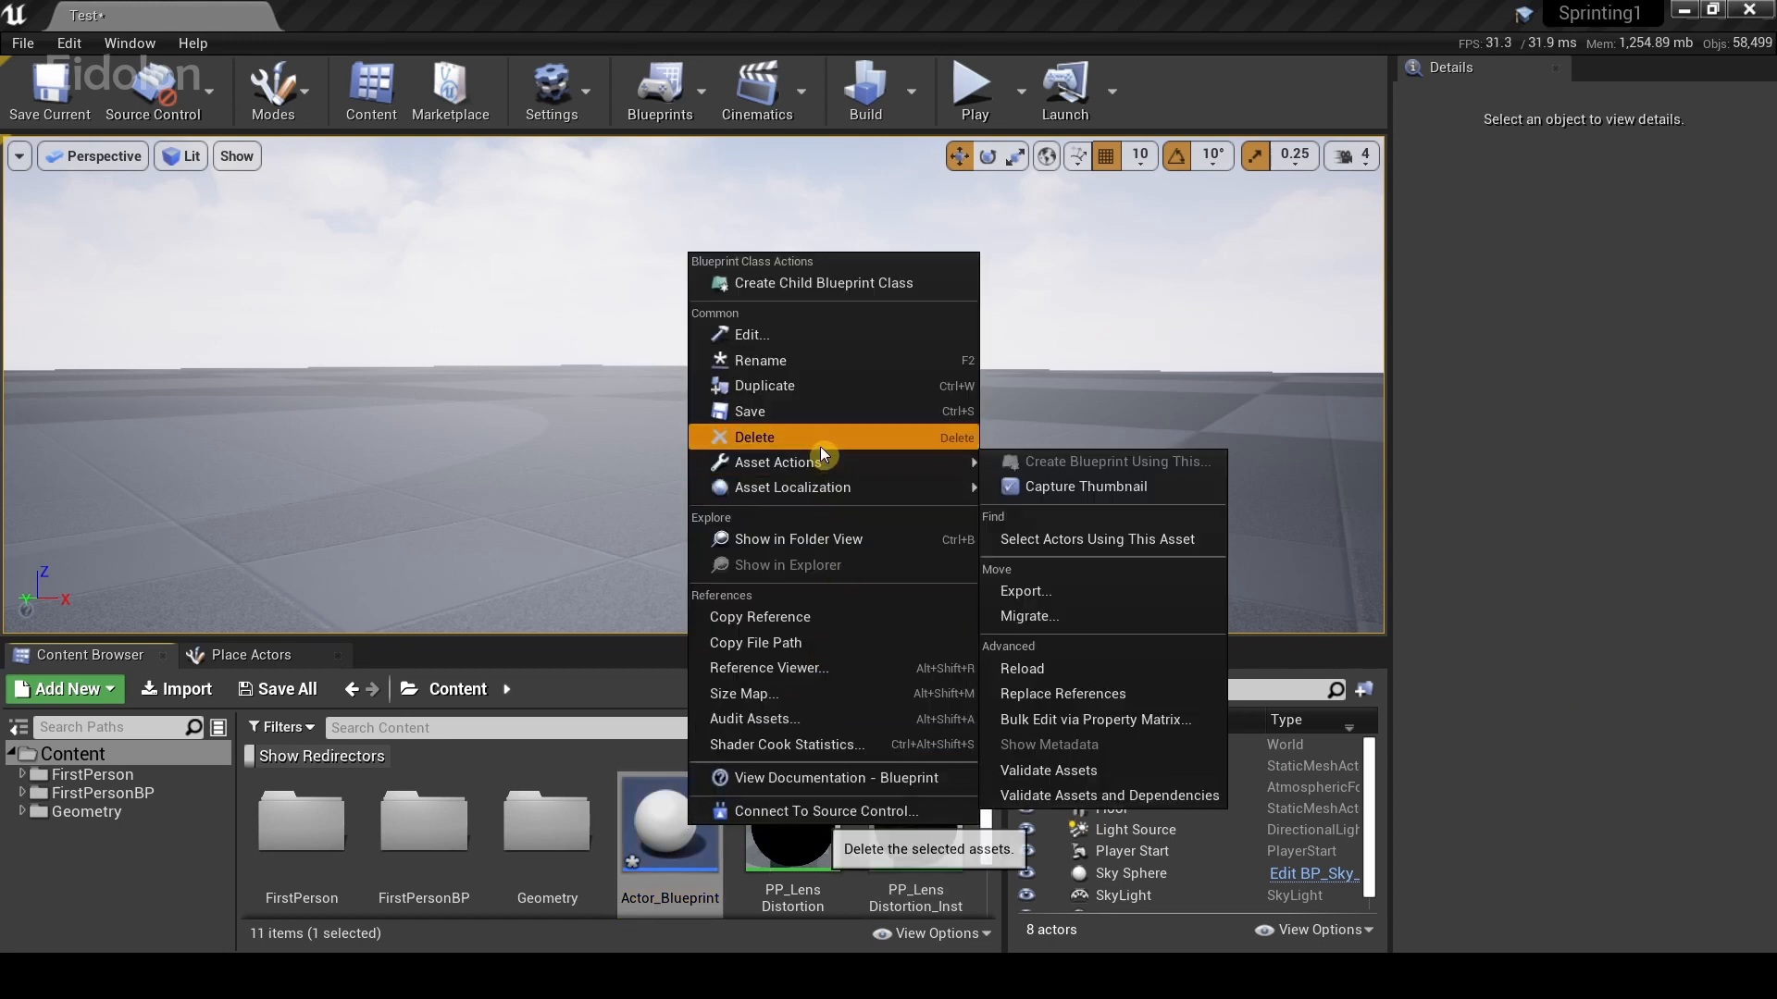
click(752, 435)
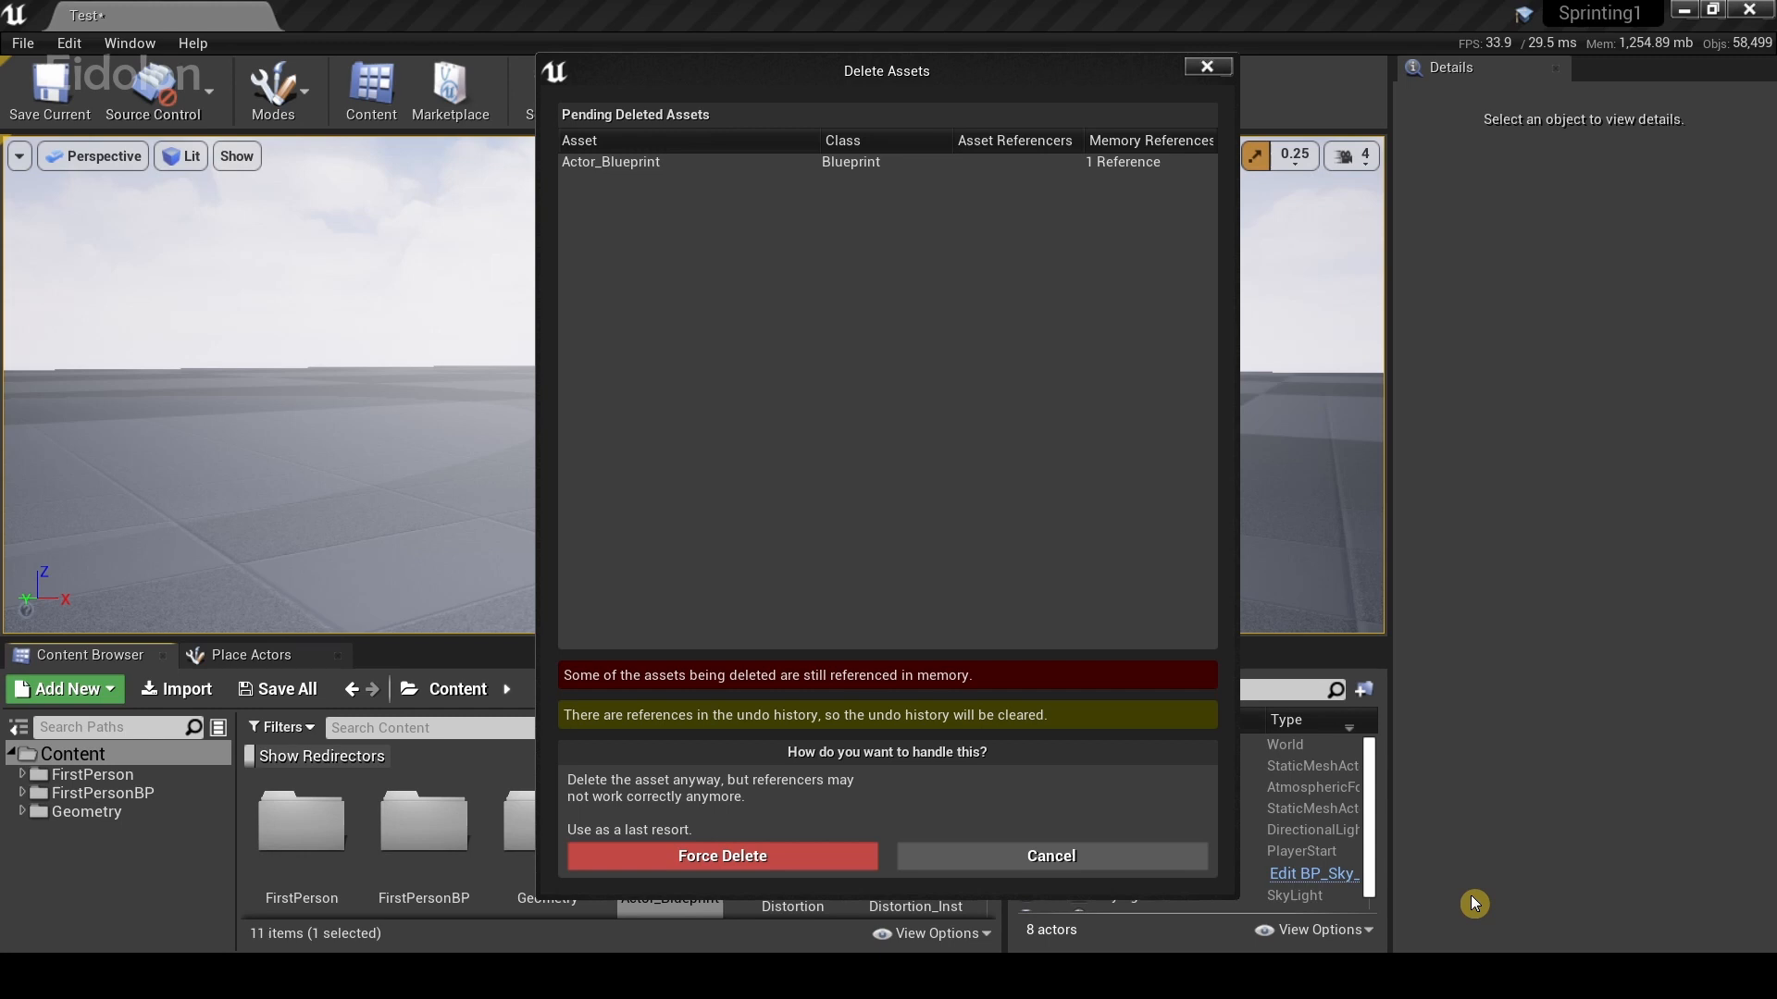
mouse_move(942, 470)
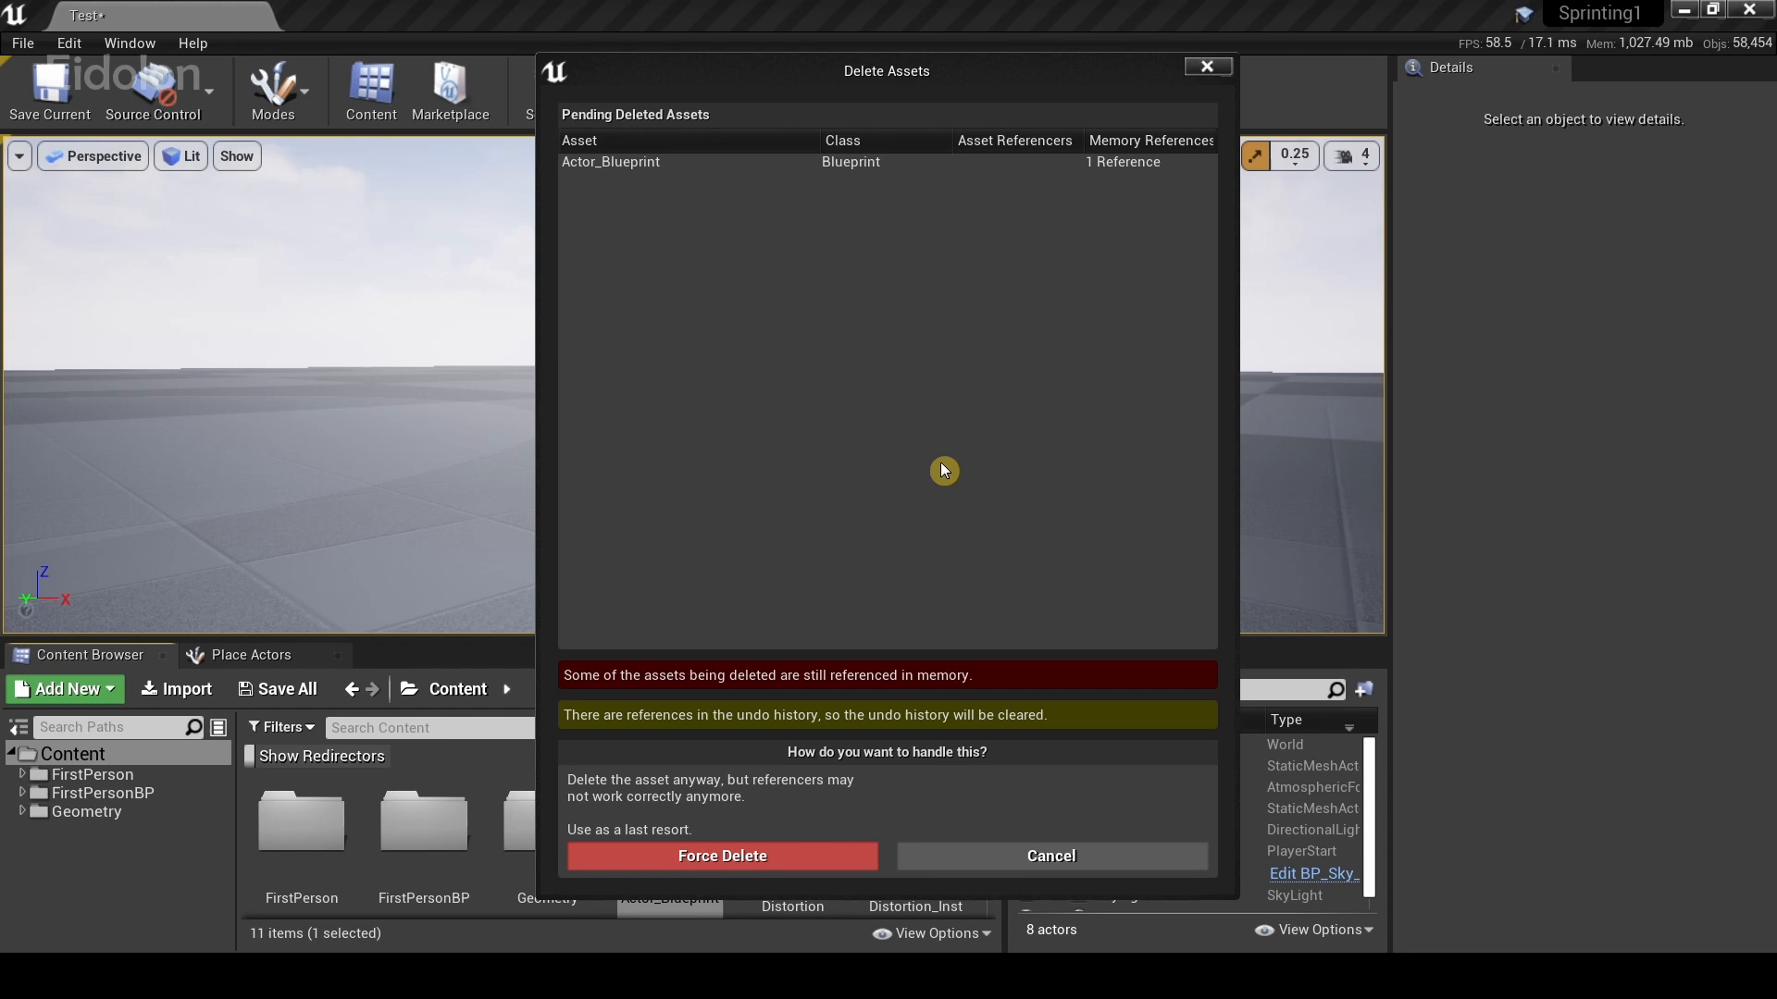
mouse_move(1125, 505)
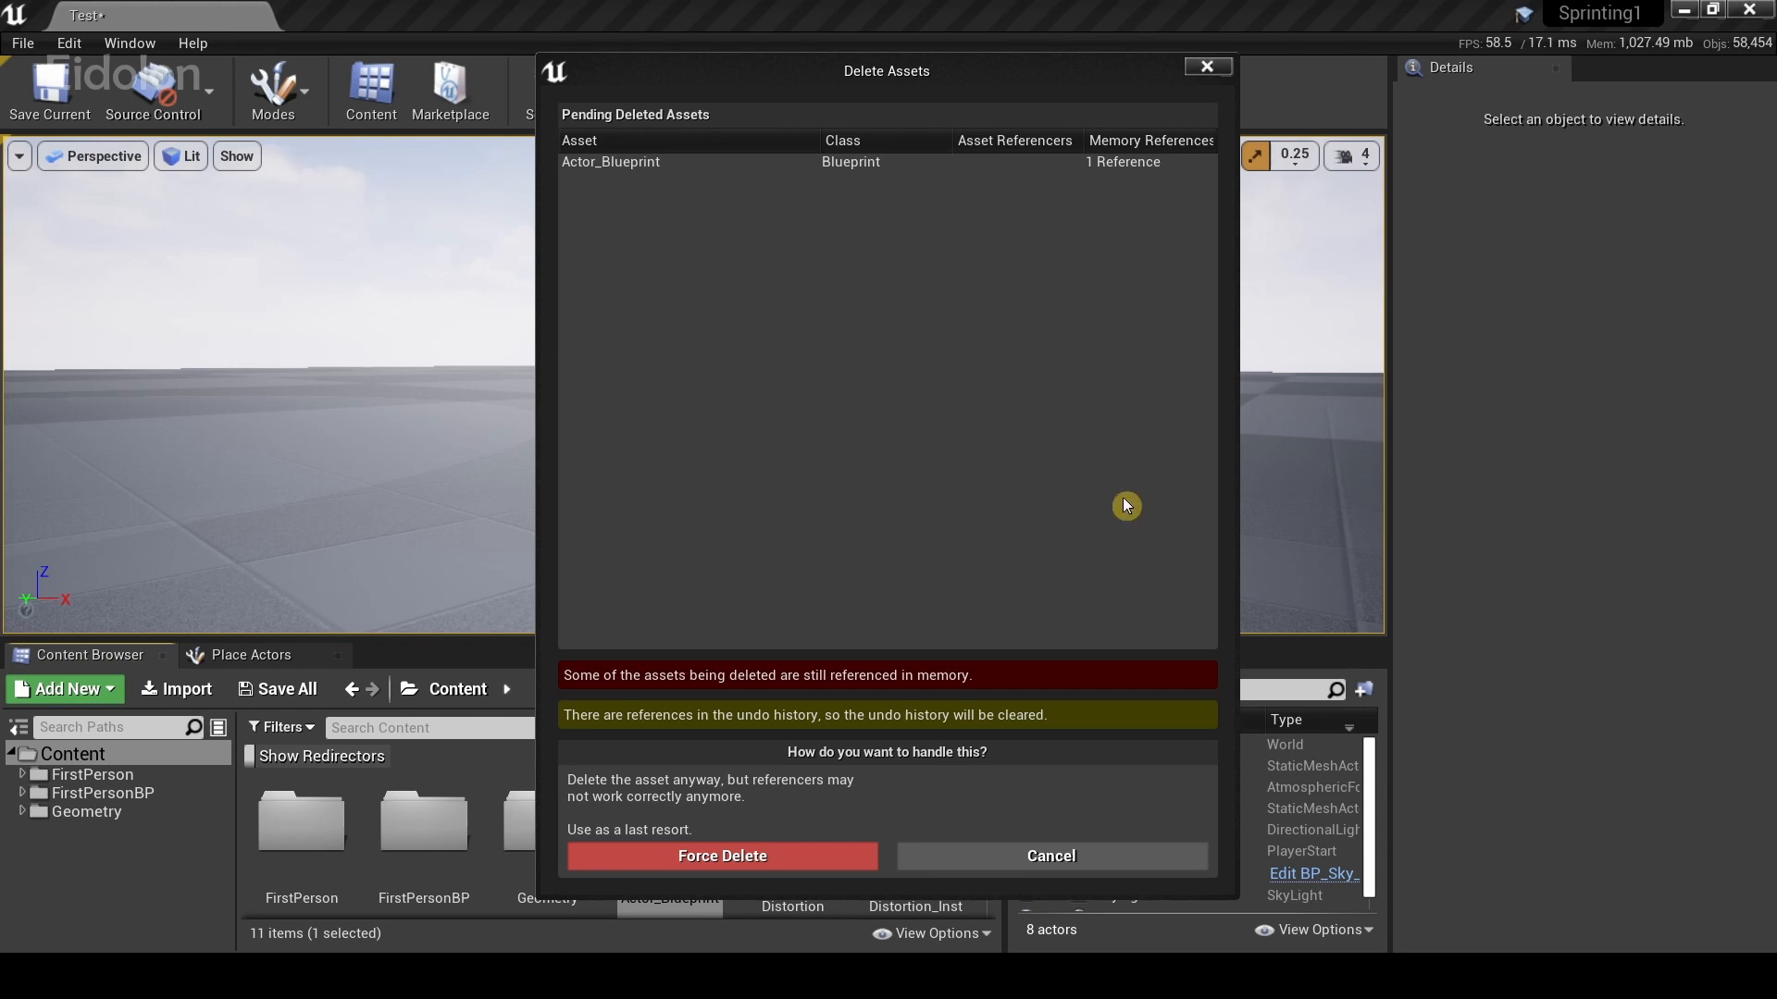
mouse_move(1011, 153)
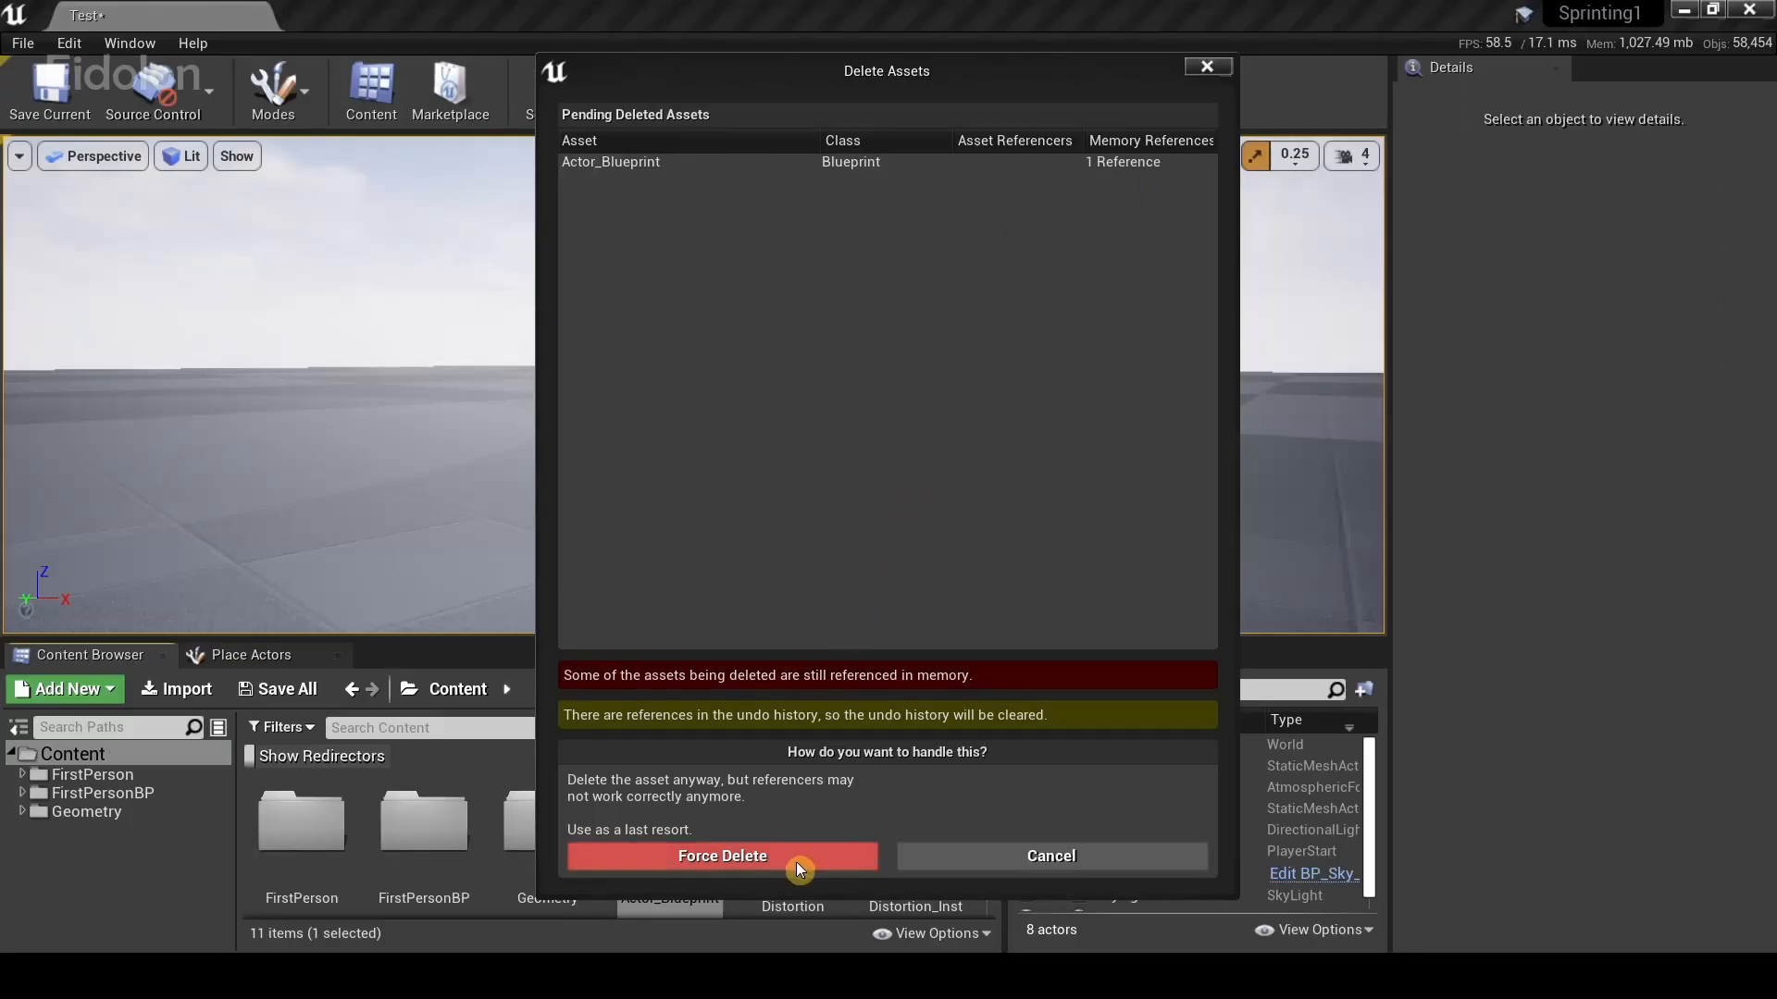
Step: Dismiss the Actor_Blueprint delete warning without deleting, then save the Test level
click(721, 855)
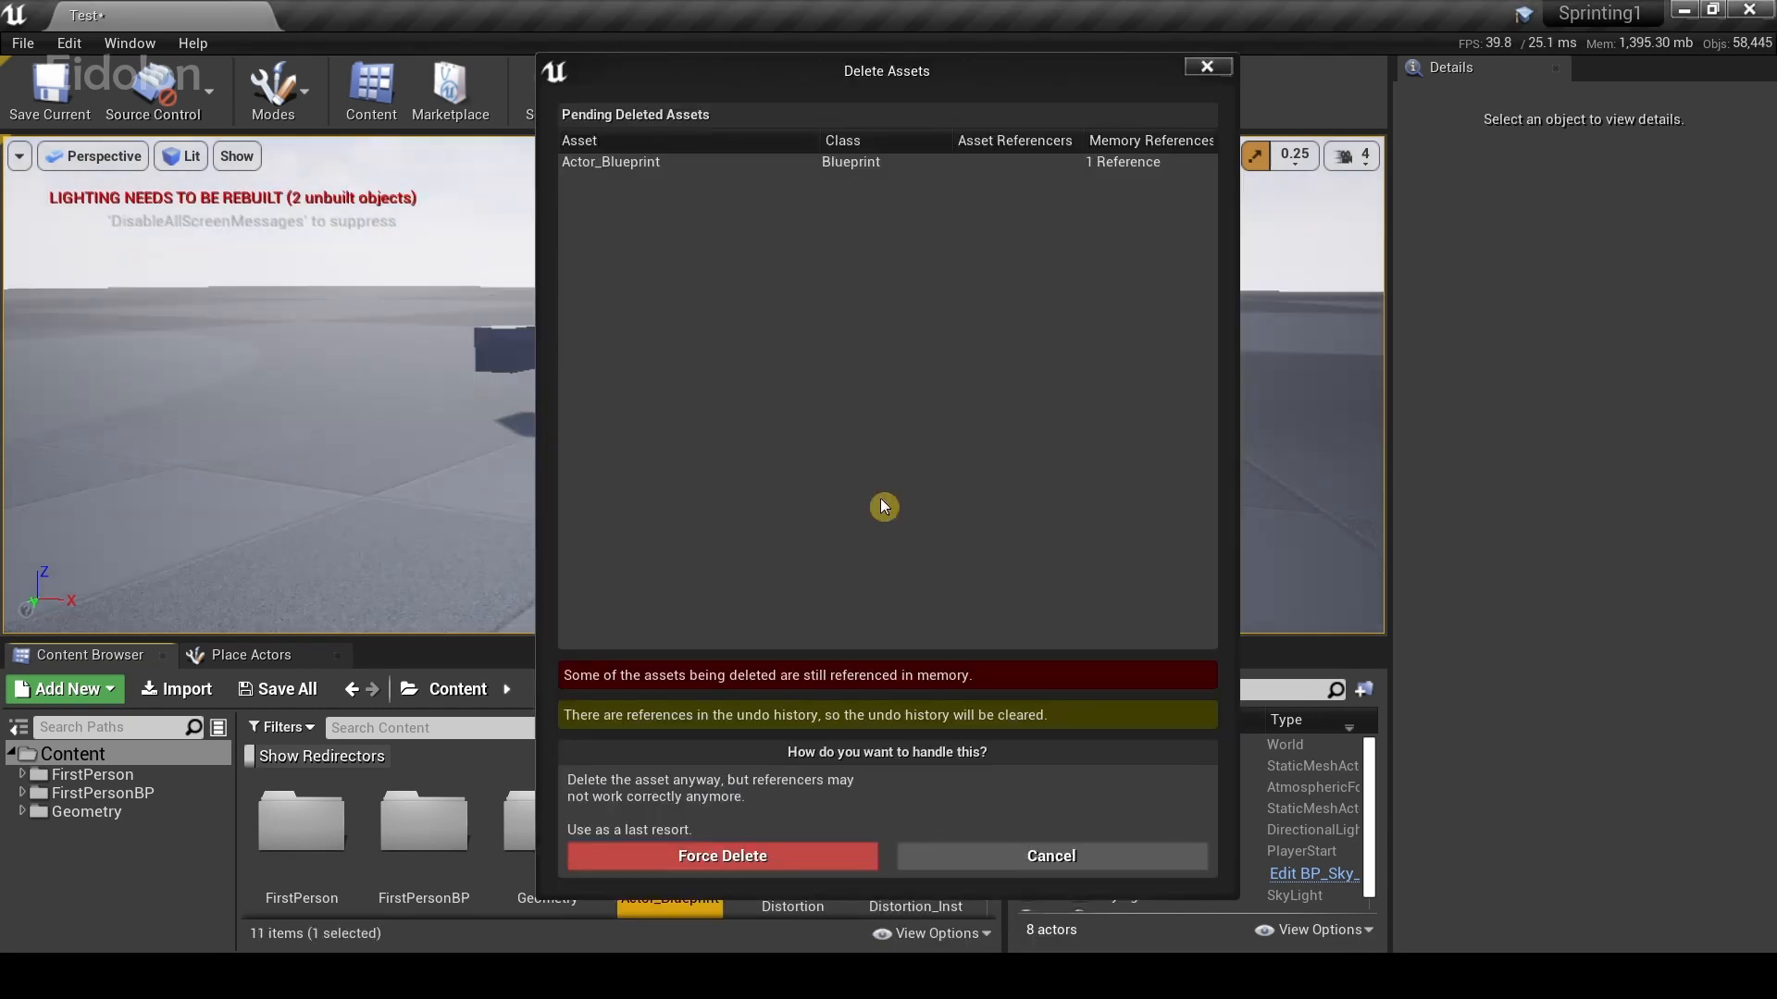
mouse_move(834, 264)
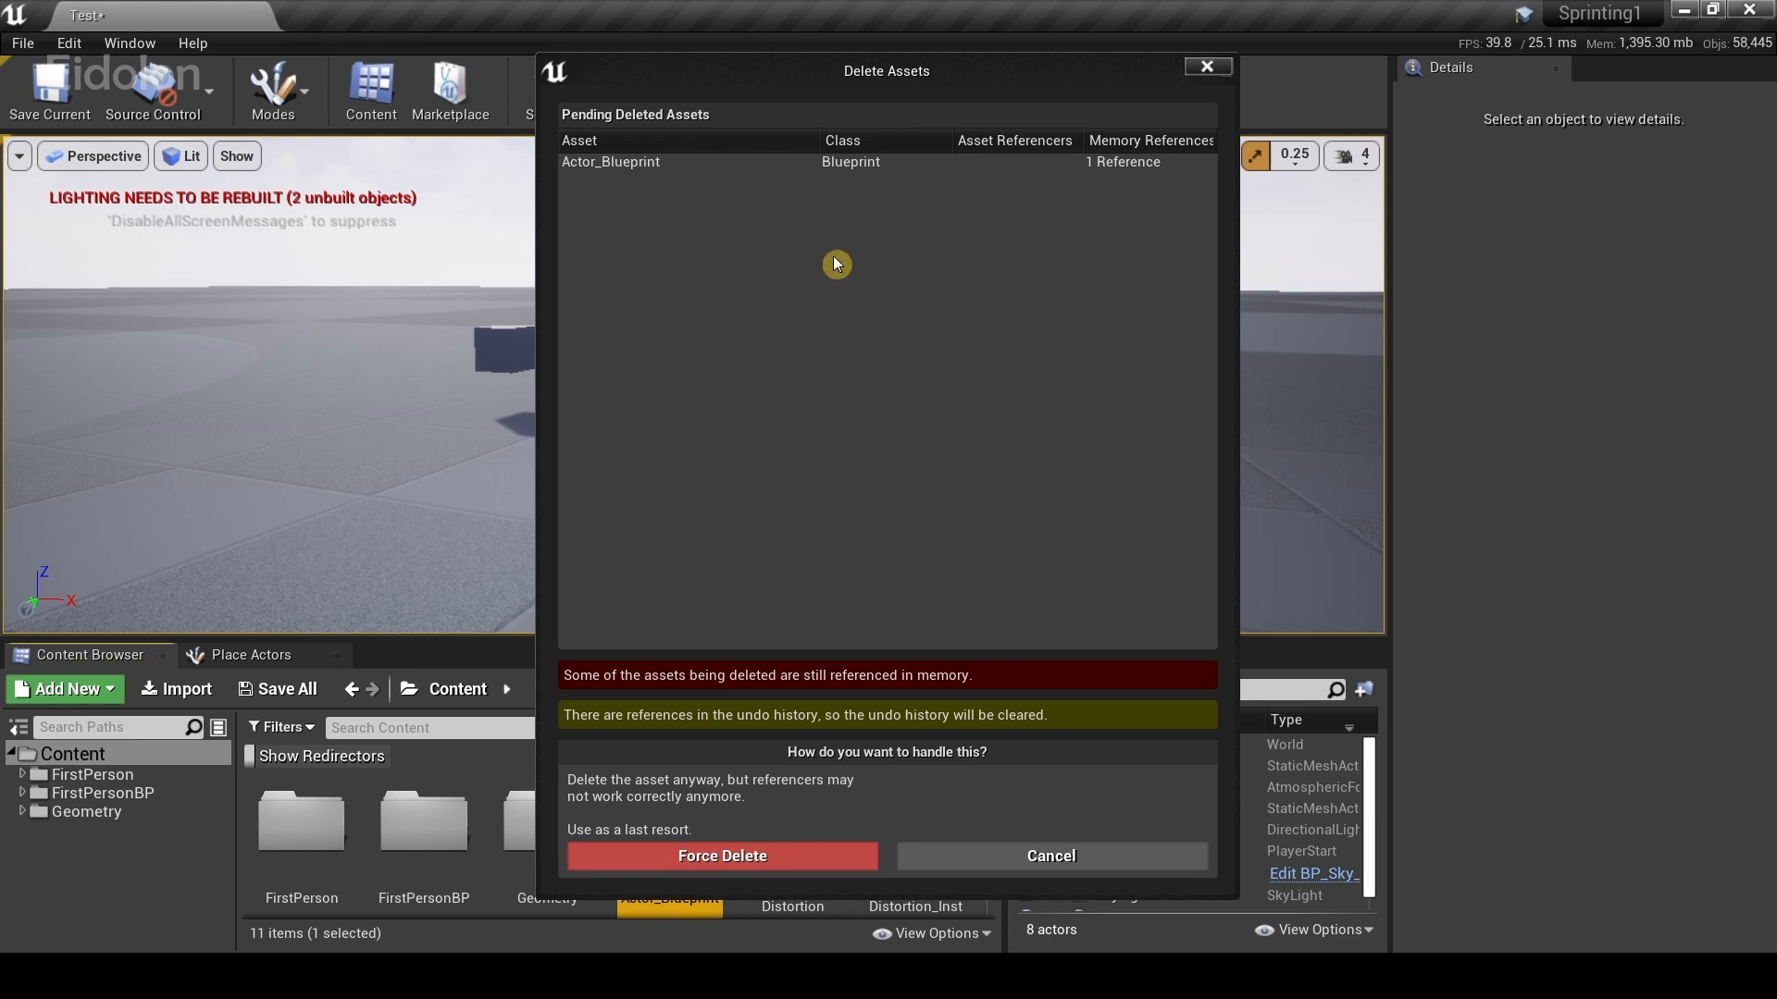
click(1048, 855)
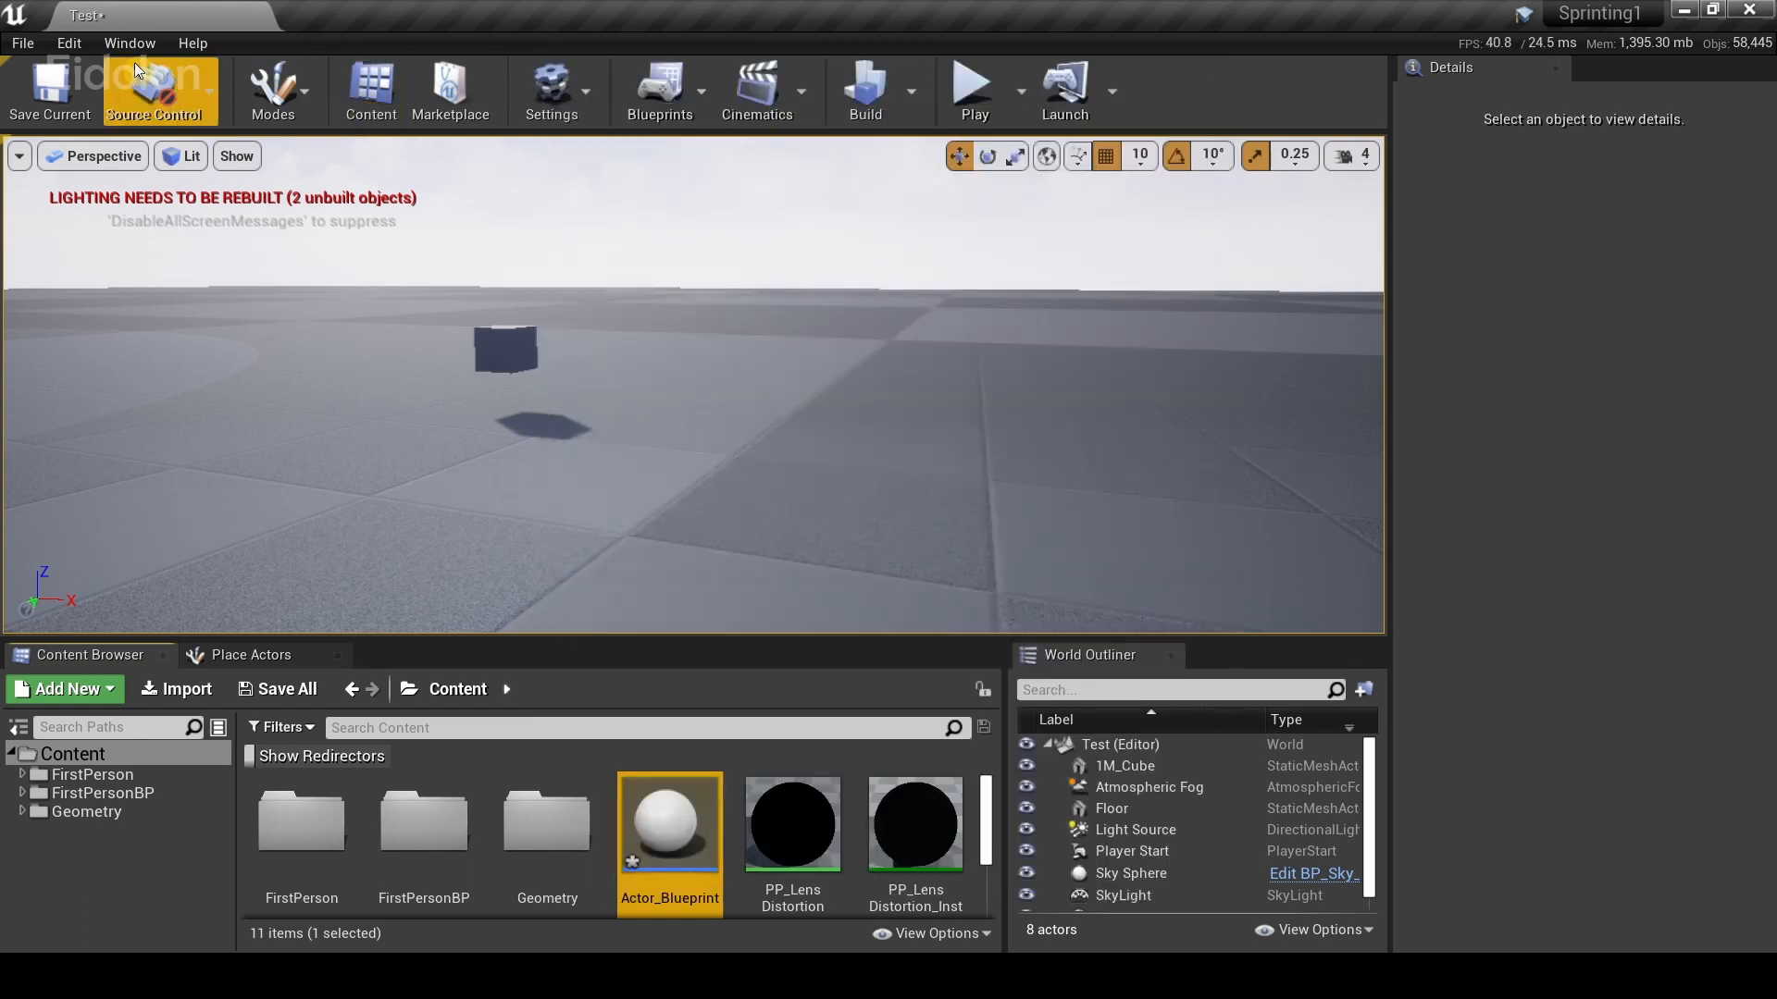
mouse_move(50, 90)
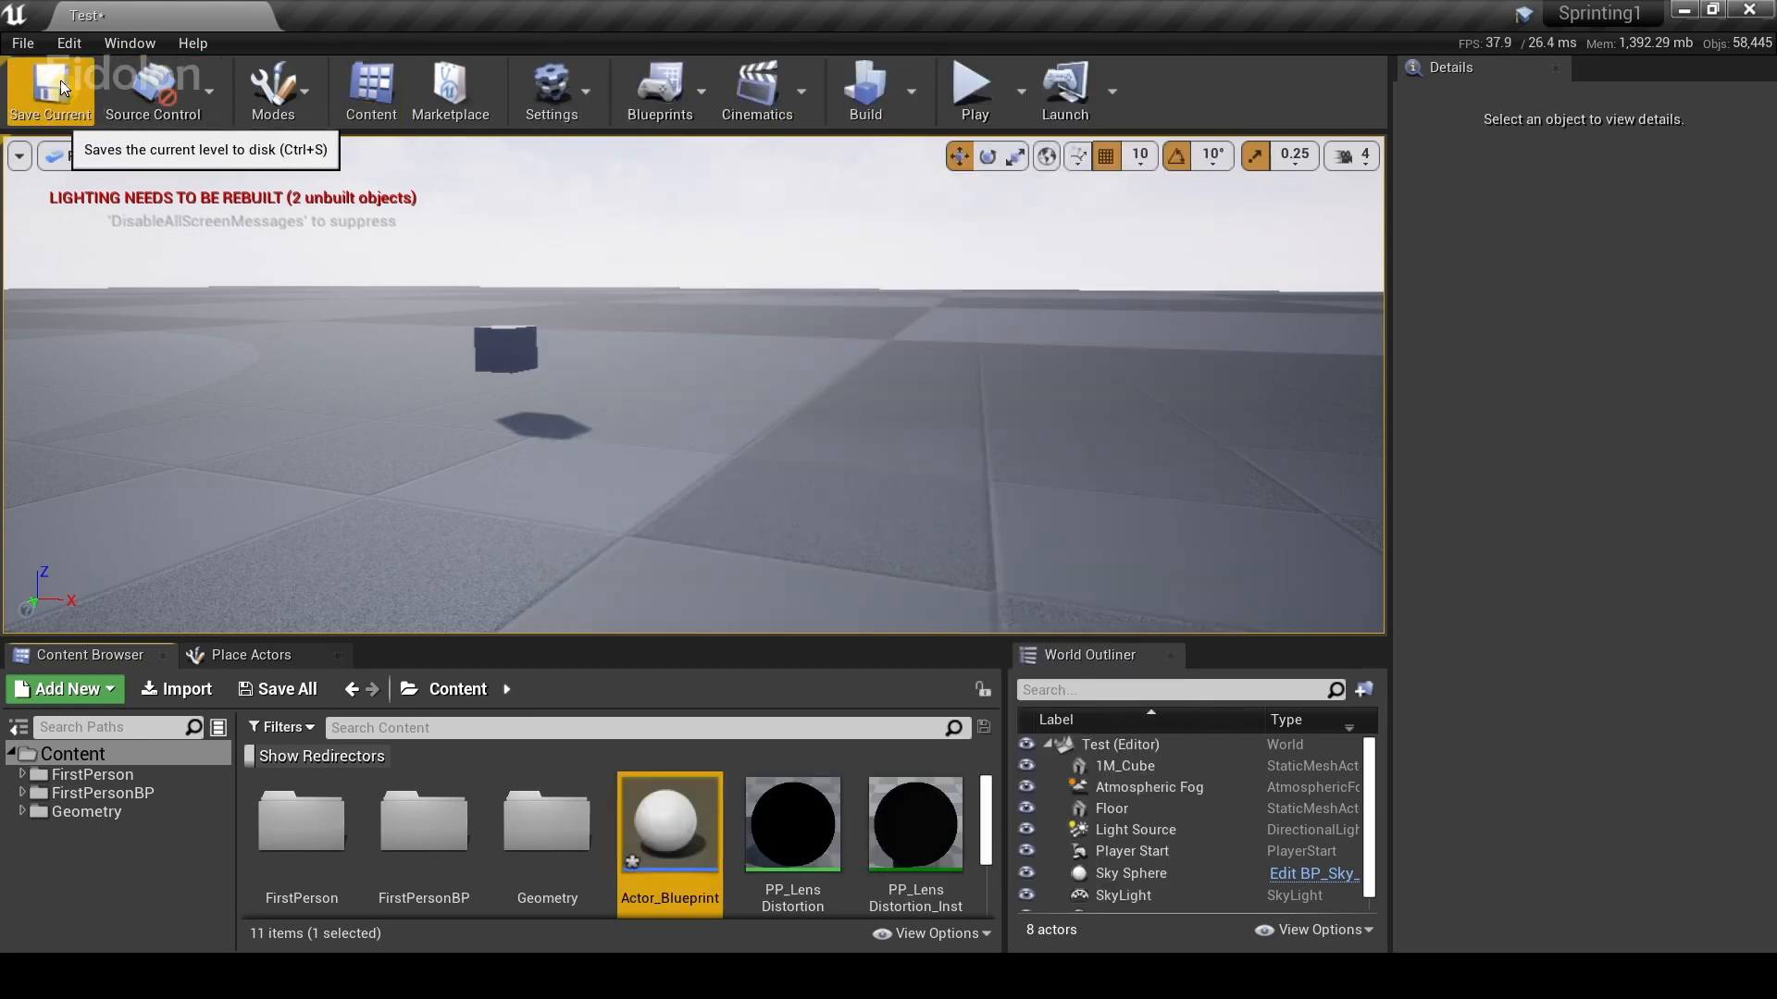
click(49, 91)
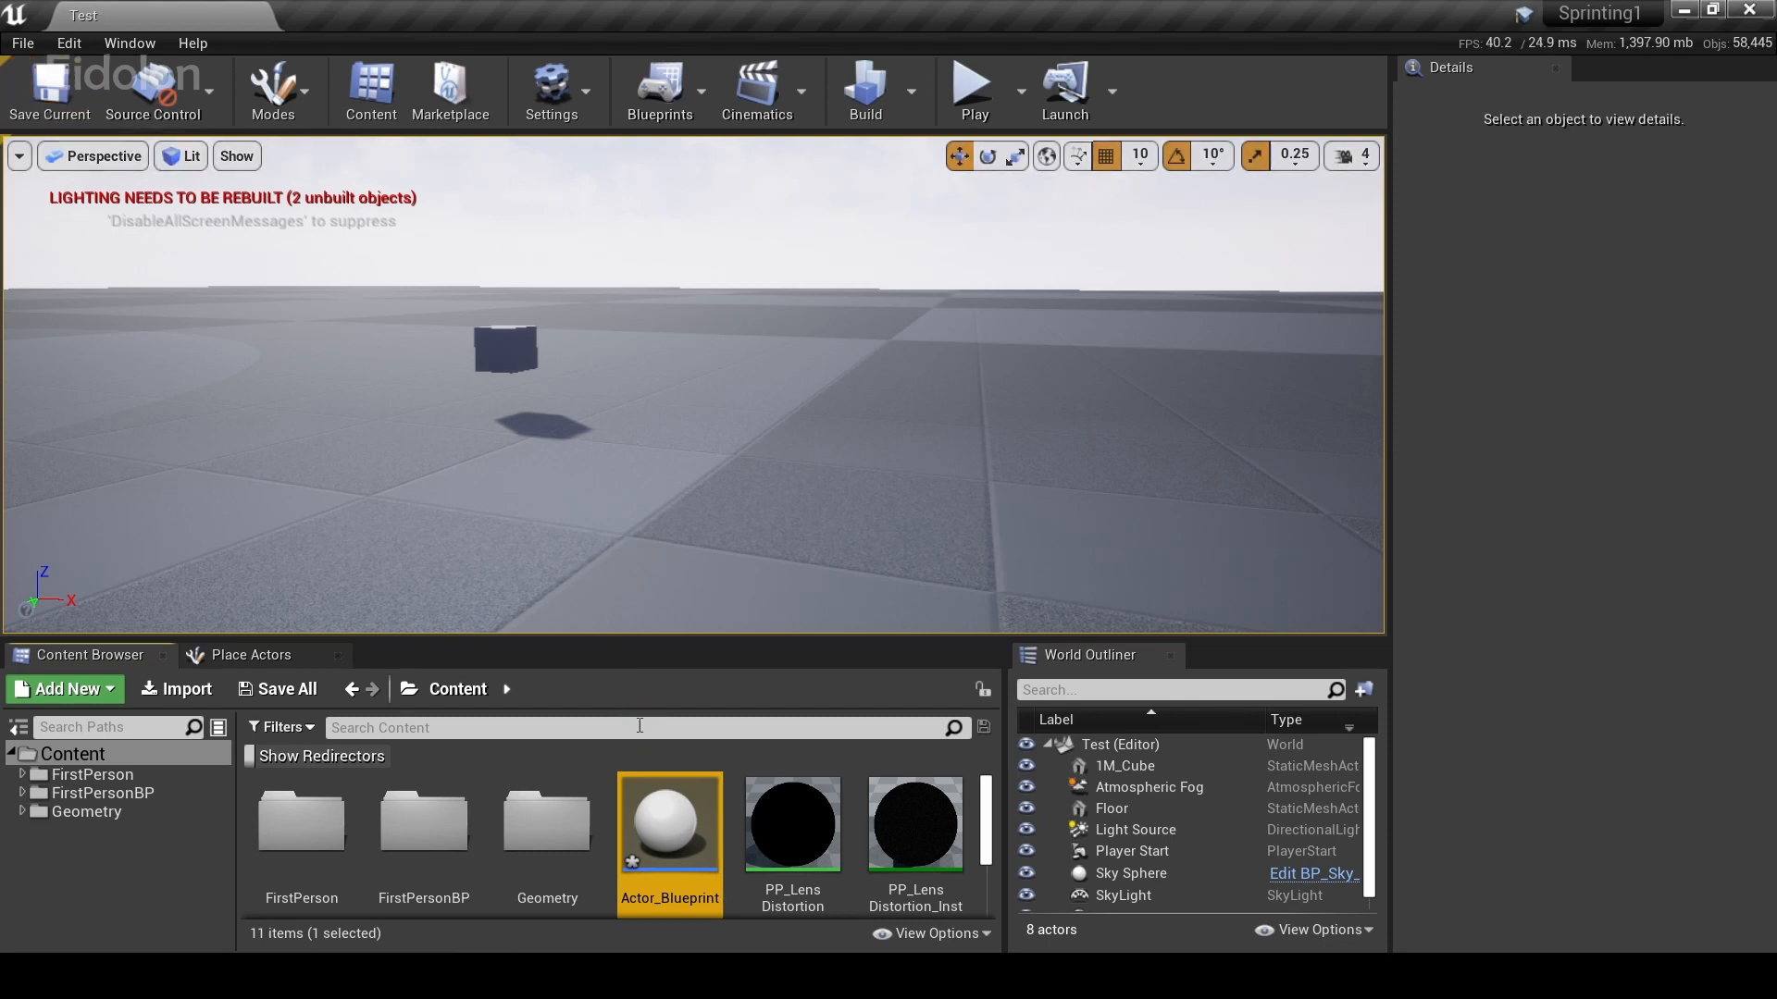
Step: Request deletion of Actor_Blueprint again and confirm it in the dialog
right_click(668, 822)
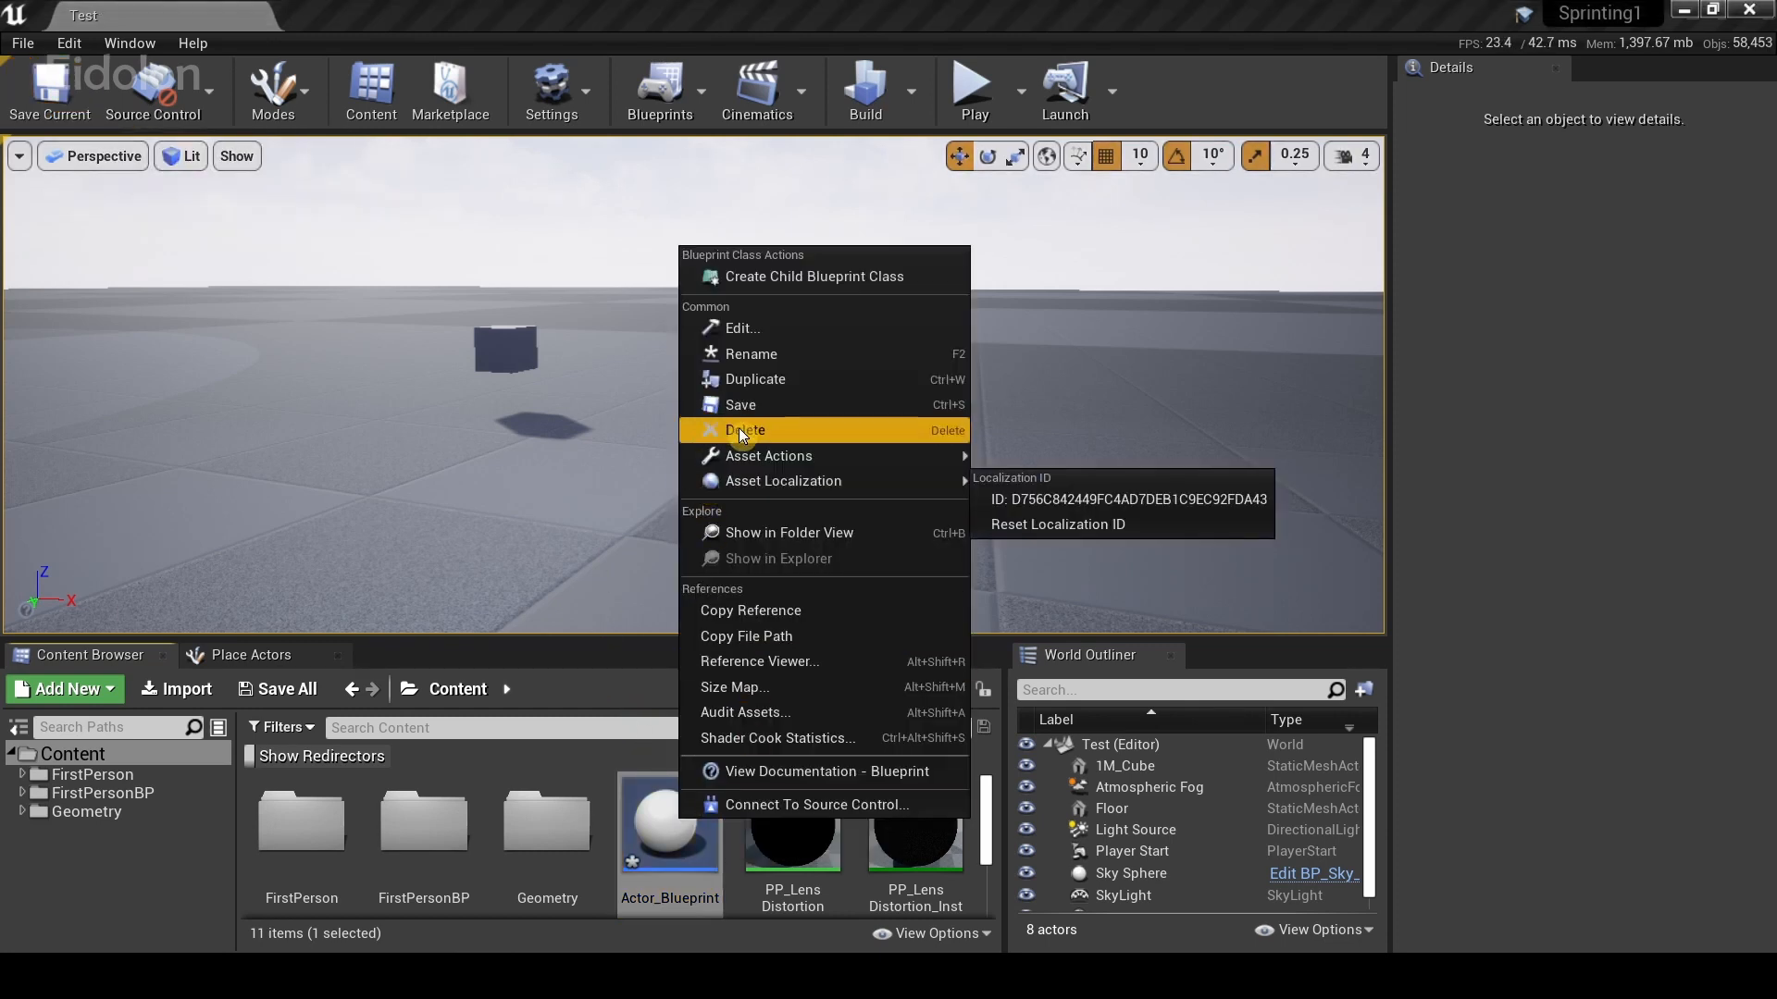
click(746, 429)
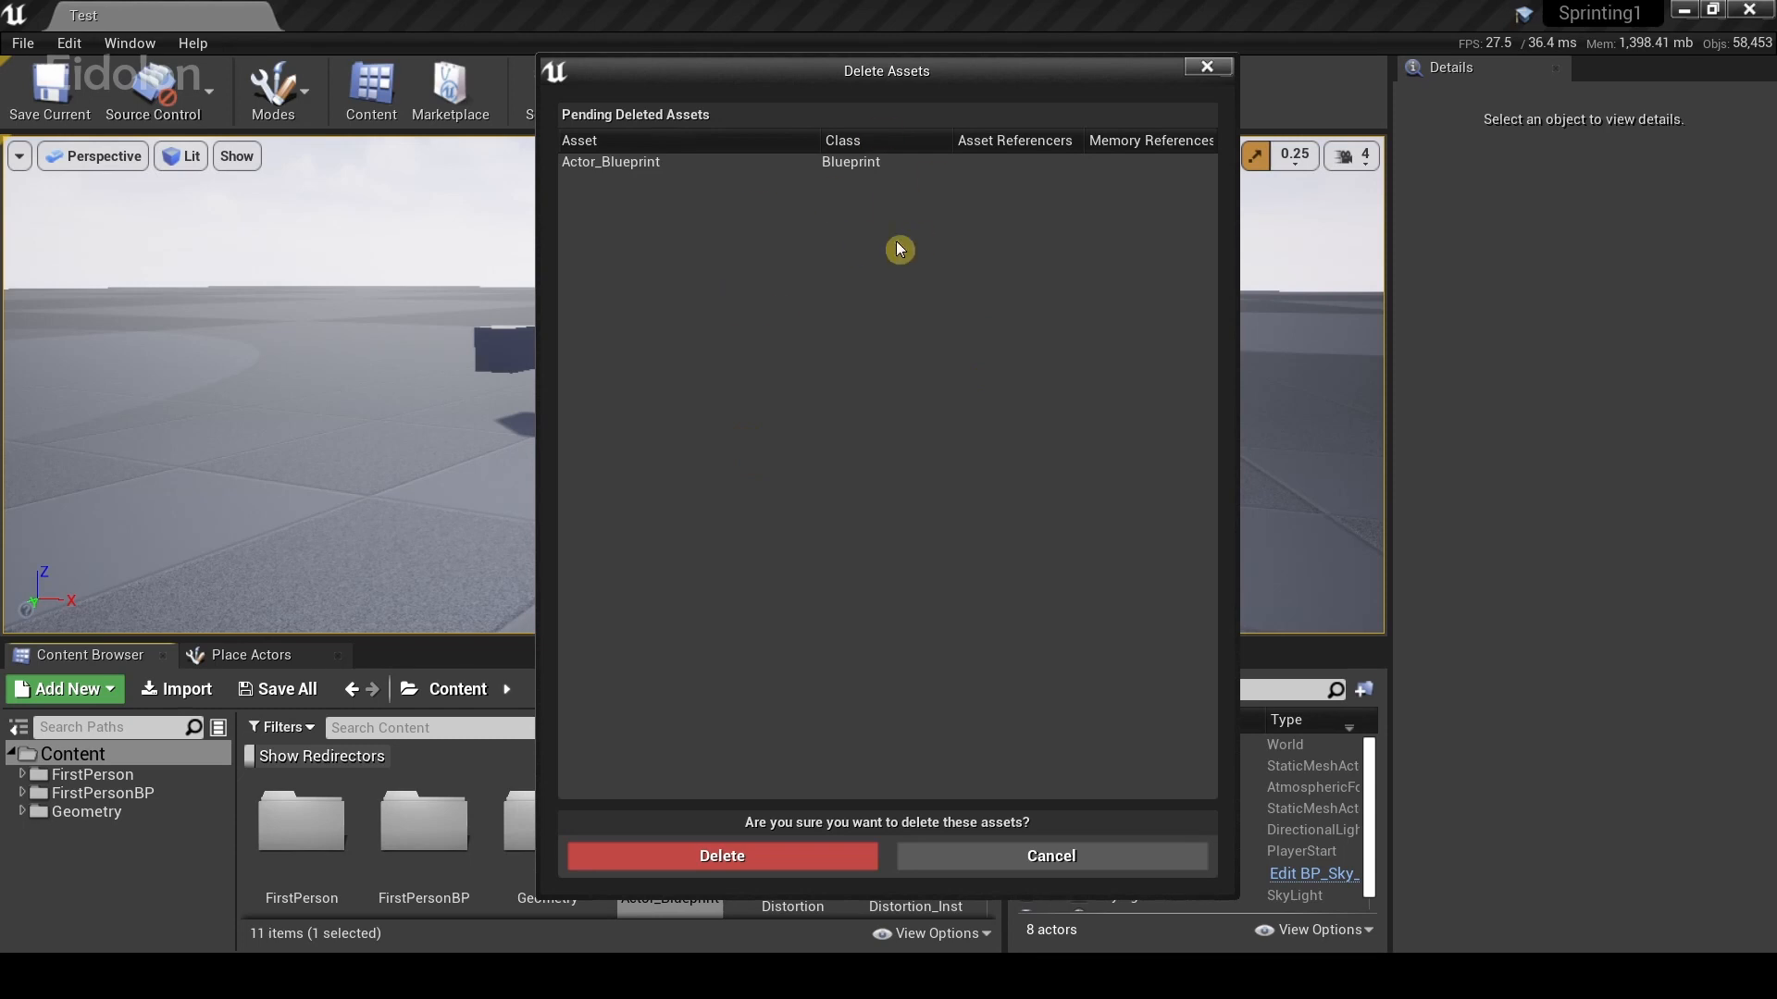
mouse_move(774, 612)
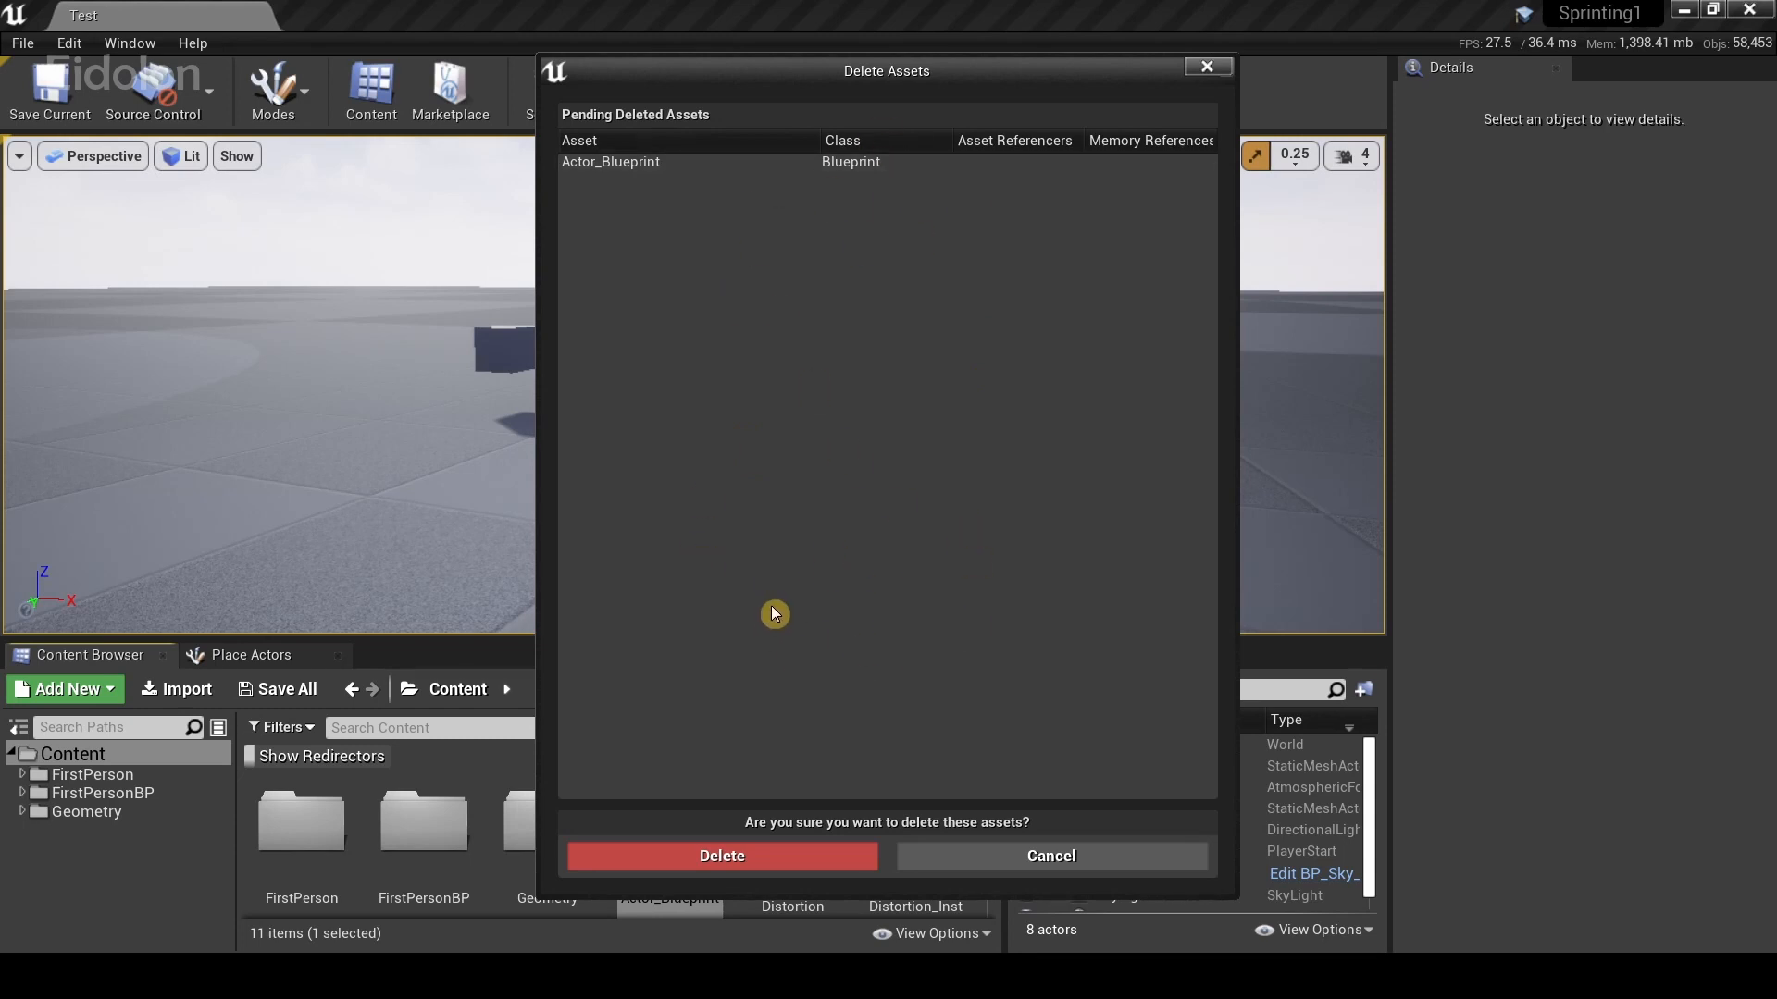
click(721, 855)
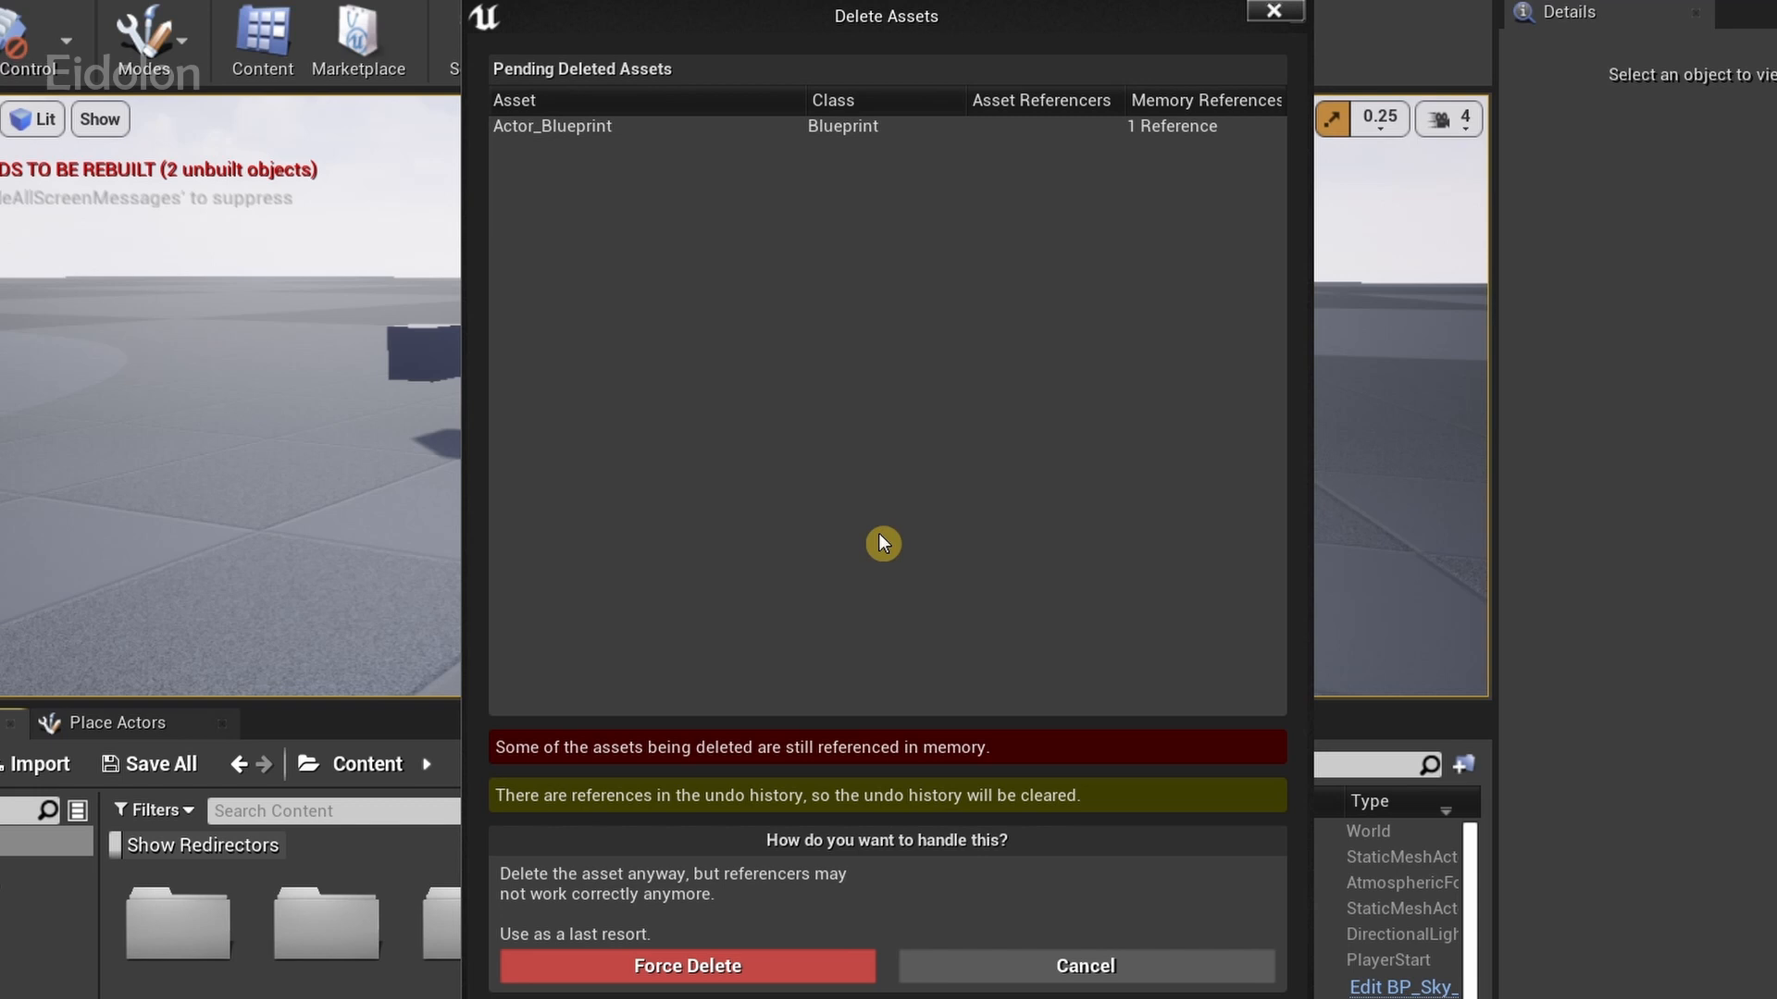
Step: Force Delete Actor_Blueprint, leaving 10 items in the Content folder
click(1084, 965)
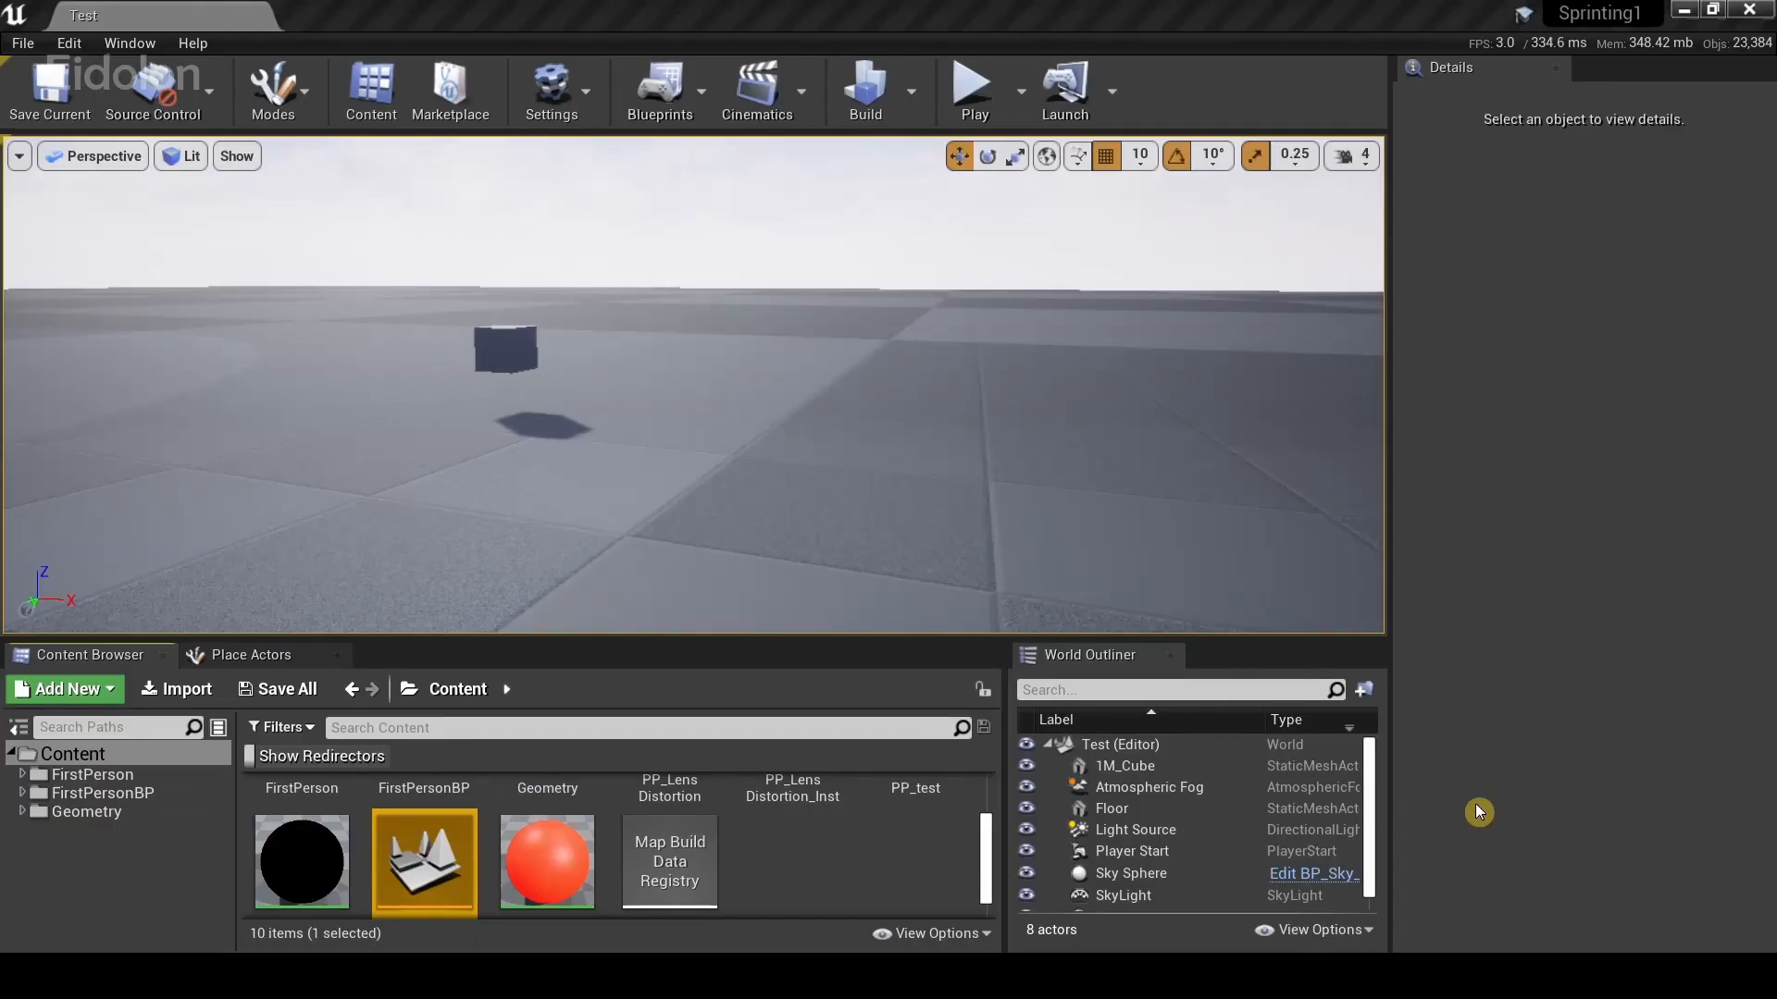